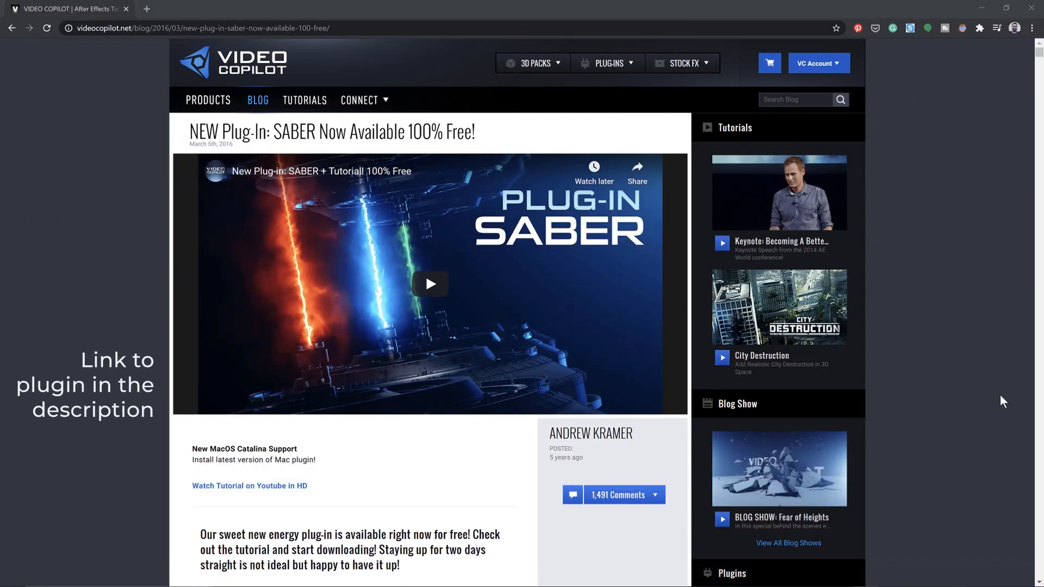
# Step: Scroll the Saber blog post down to its Download Plug-in section for After Effects
pyautogui.scroll(-3)
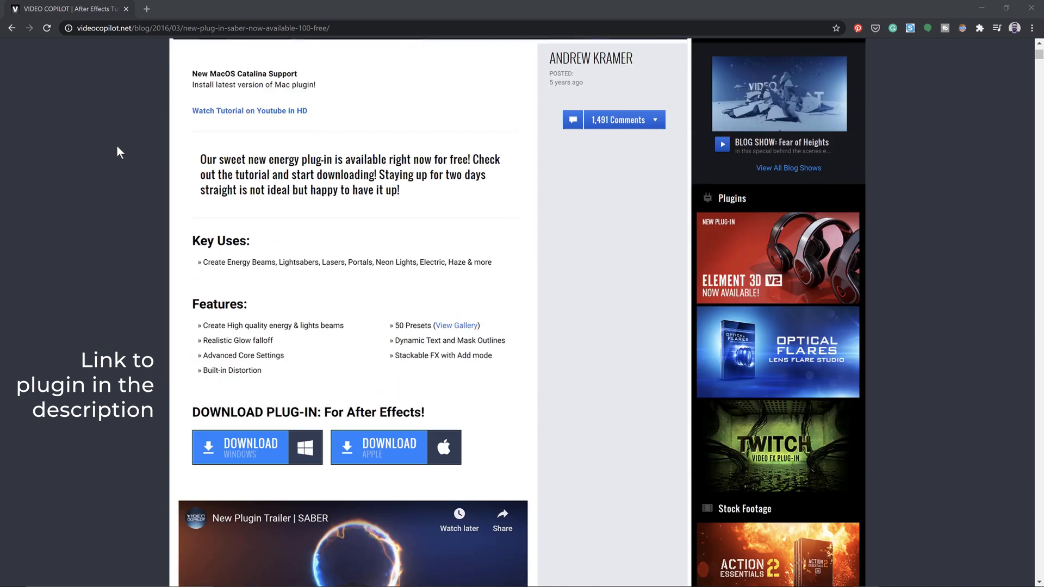
pyautogui.scroll(-3)
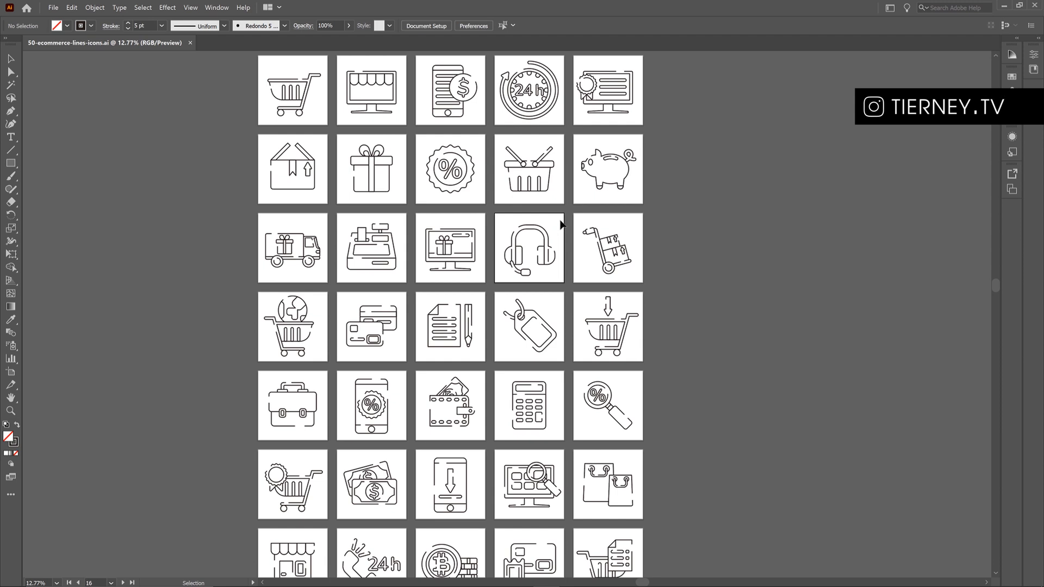
# Step: Select the headset line icon on the e-commerce icon sheet with the Selection tool
pyautogui.click(528, 247)
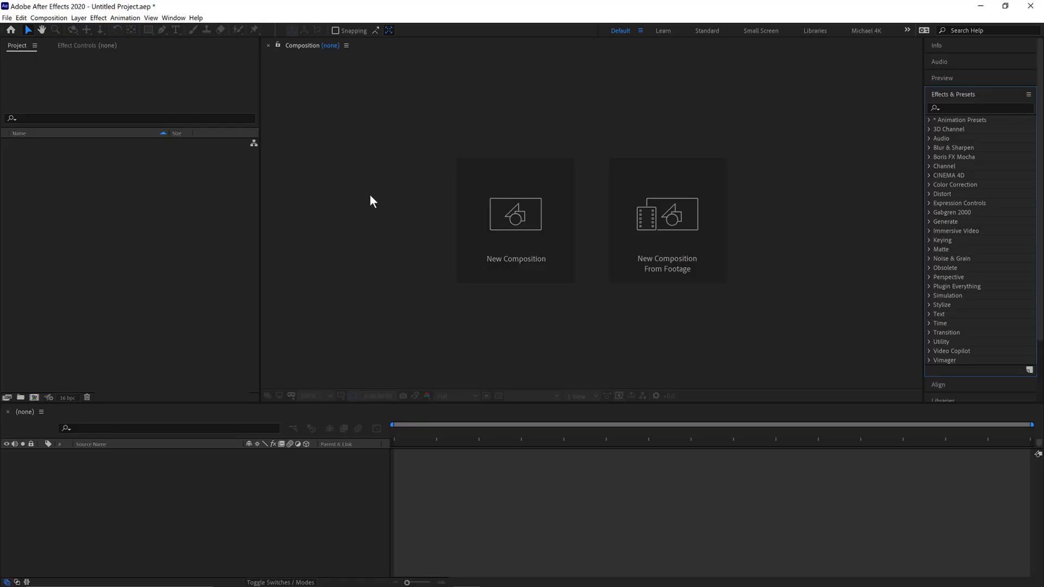
# Step: Create a new 1080×1080 square composition
pyautogui.click(516, 214)
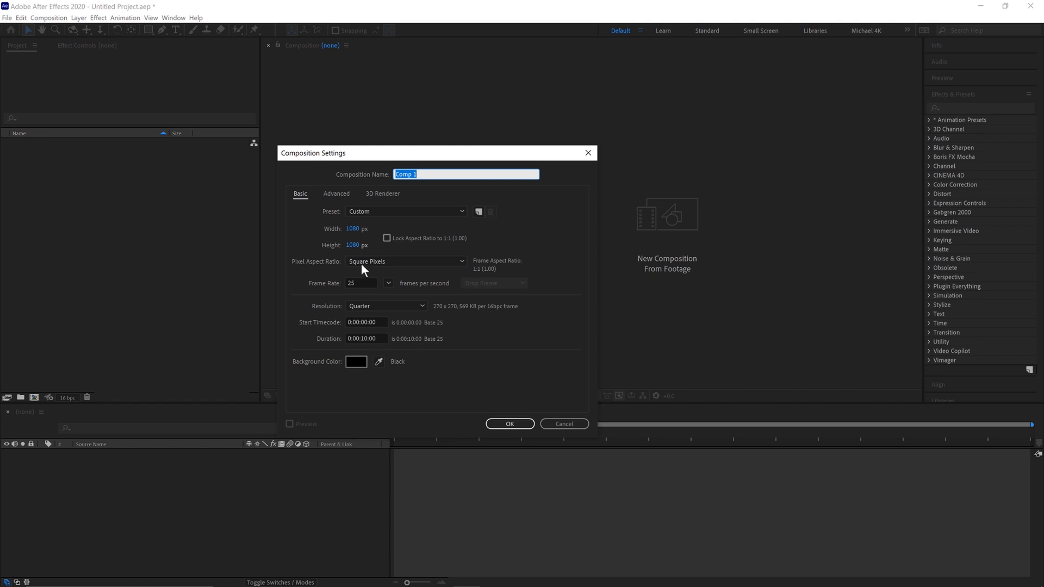
pyautogui.moveTo(425, 361)
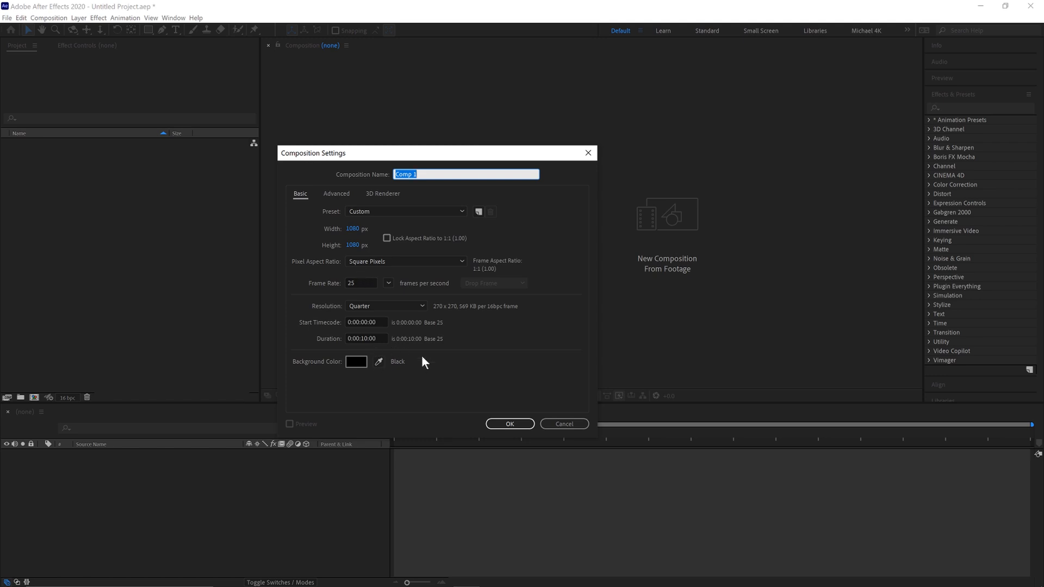
pyautogui.click(509, 423)
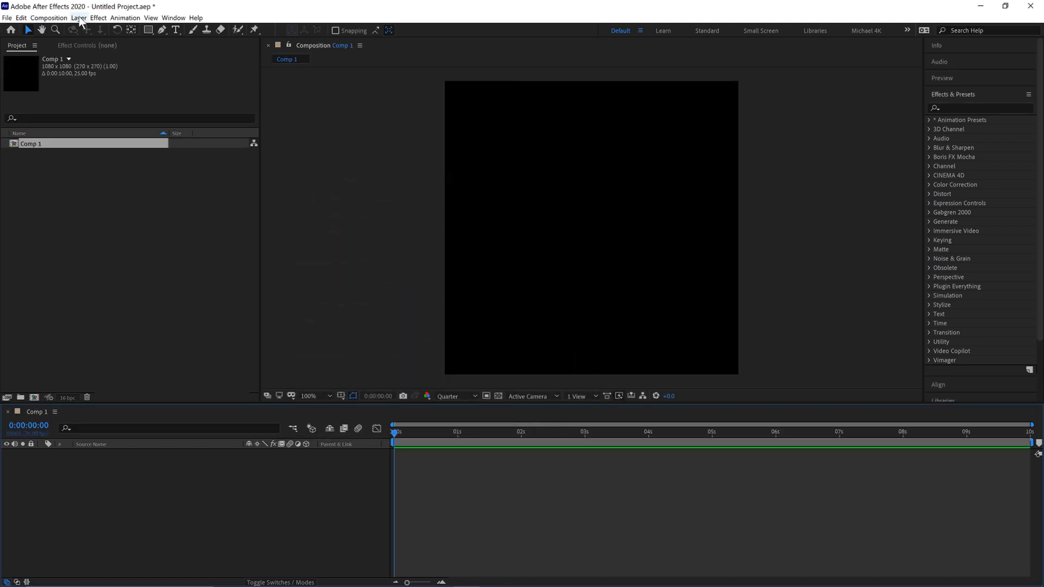
# Step: Add a black full-size solid layer via Layer > New > Solid
pyautogui.click(79, 17)
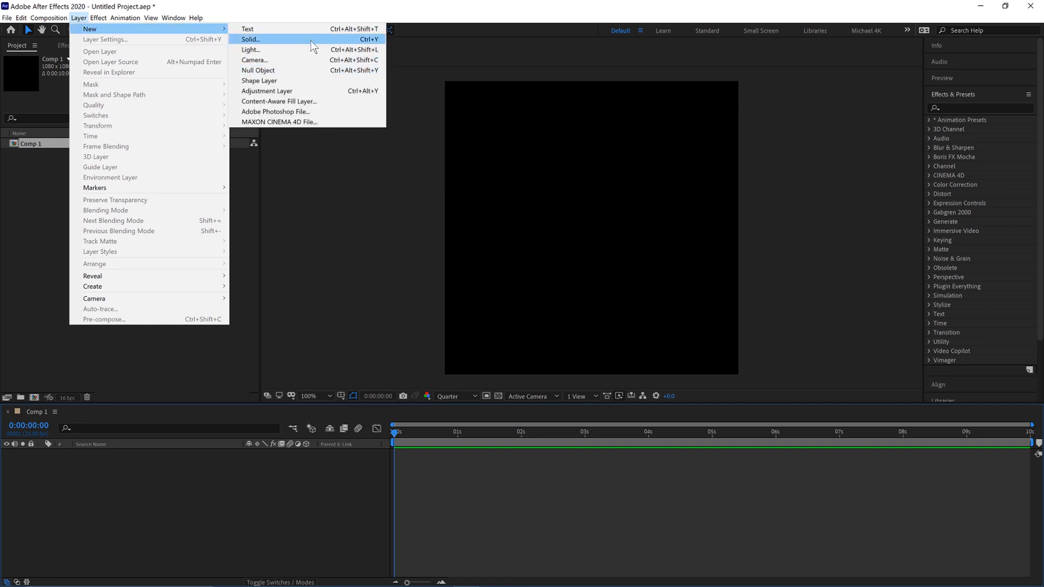
pyautogui.click(250, 40)
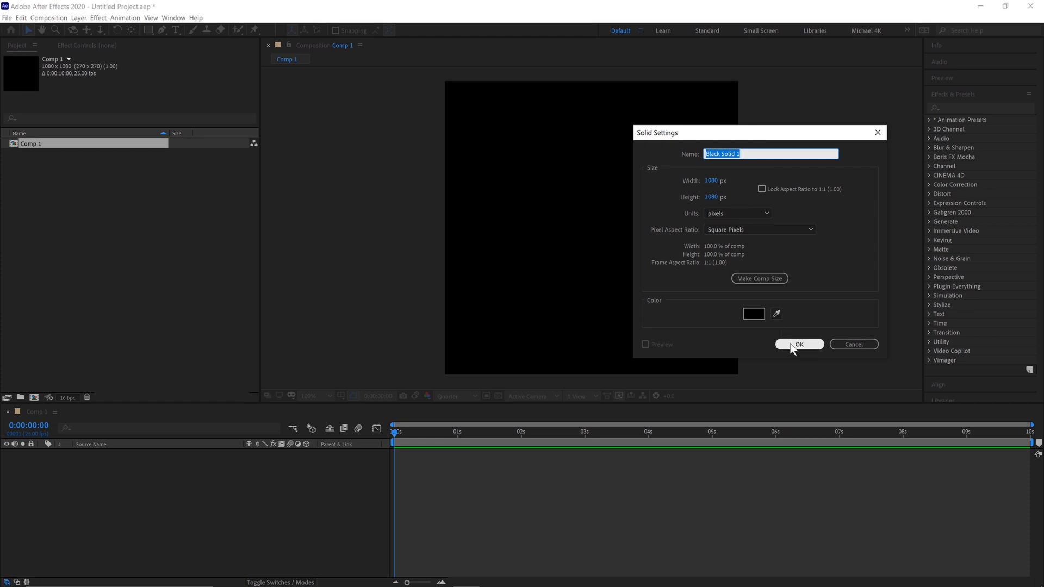
pyautogui.click(798, 345)
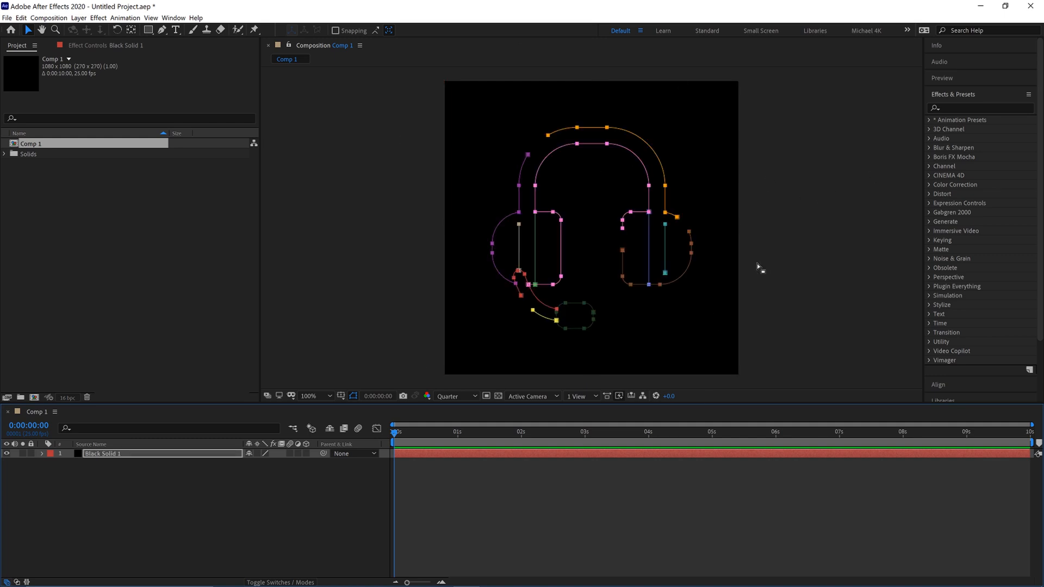
# Step: Find Saber in Effects & Presets by searching 'sab' and apply it to the solid
pyautogui.click(979, 107)
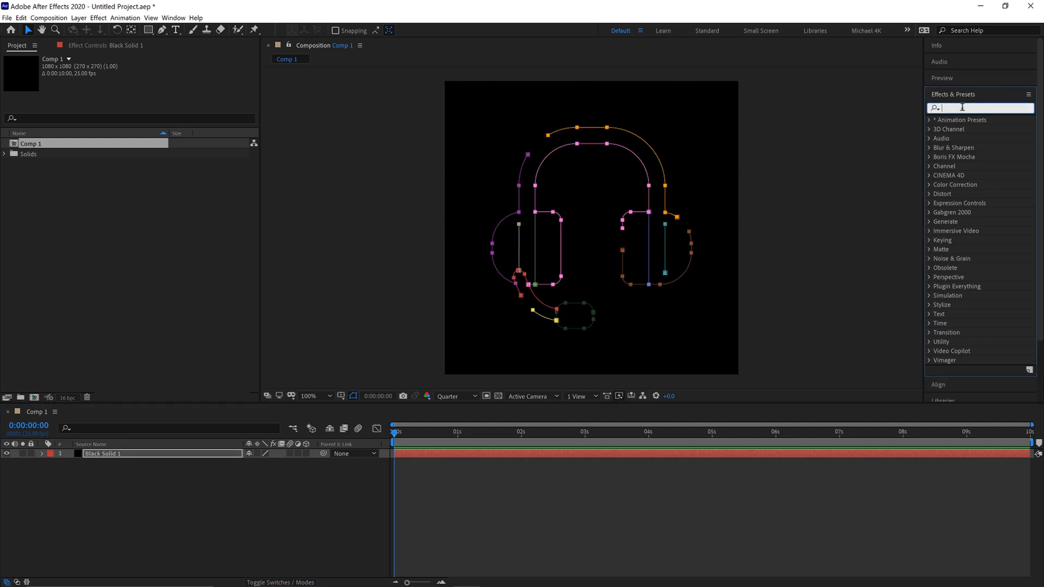
pyautogui.write('sab')
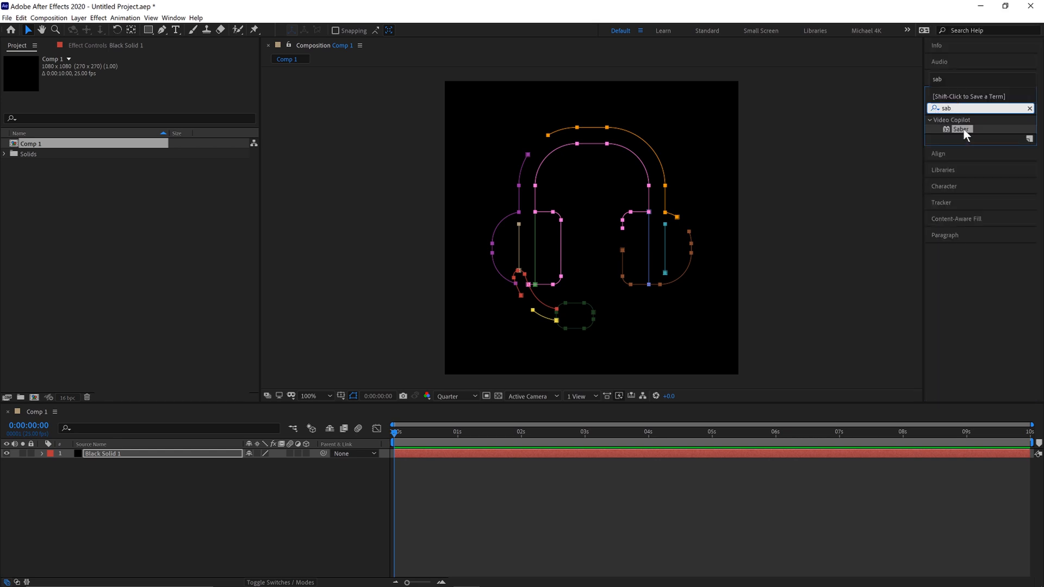
pyautogui.doubleClick(960, 128)
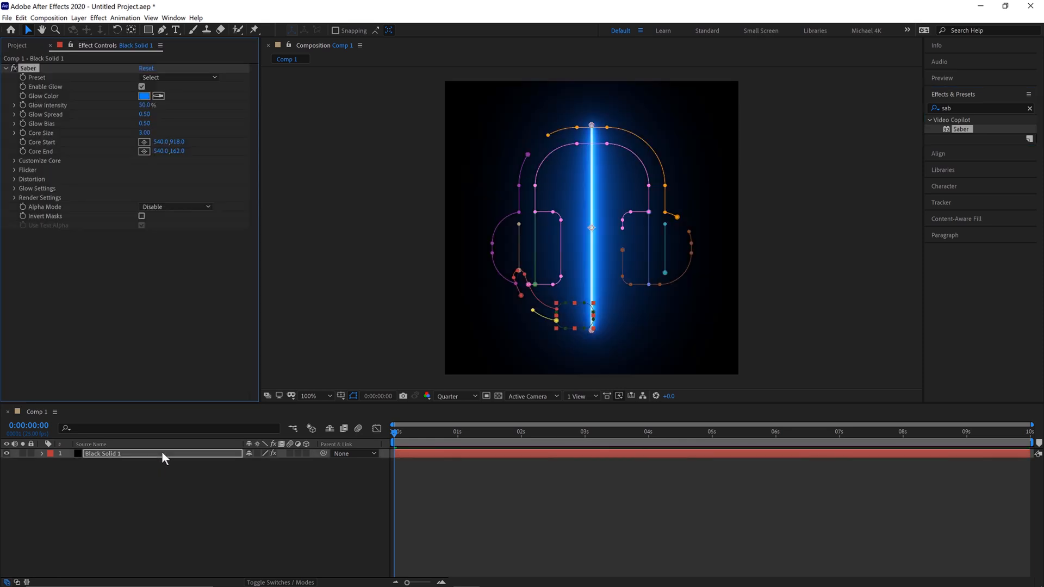
pyautogui.moveTo(14, 165)
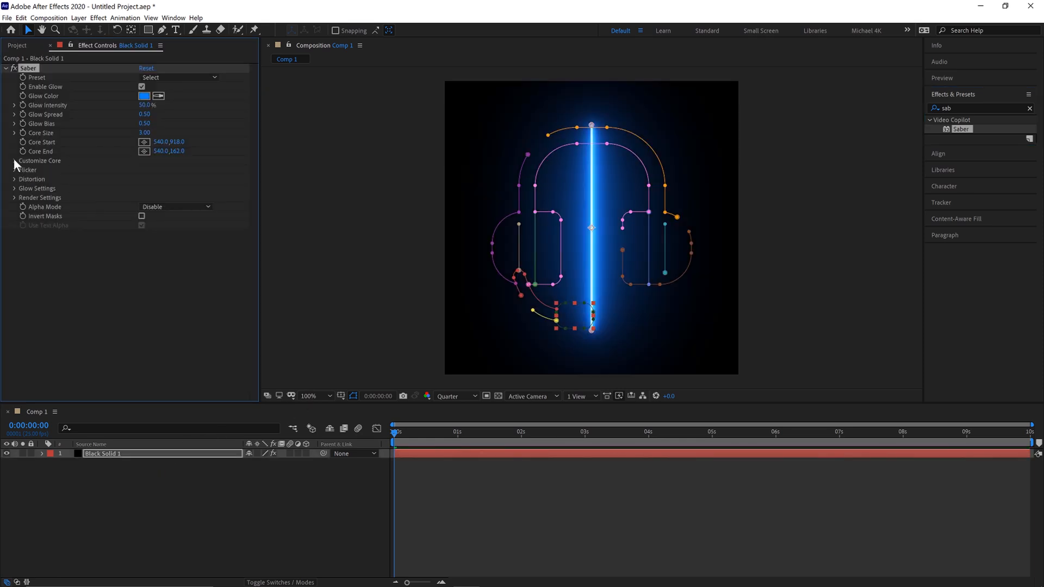
# Step: Set Saber's core to follow the layer masks and raise the glow intensity slightly
pyautogui.click(14, 161)
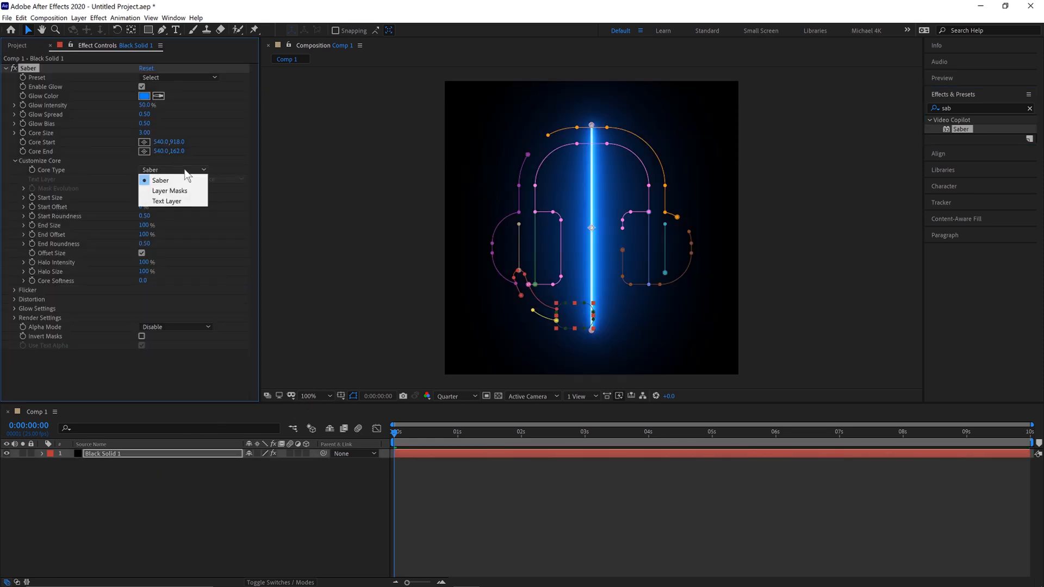
pyautogui.moveTo(193, 195)
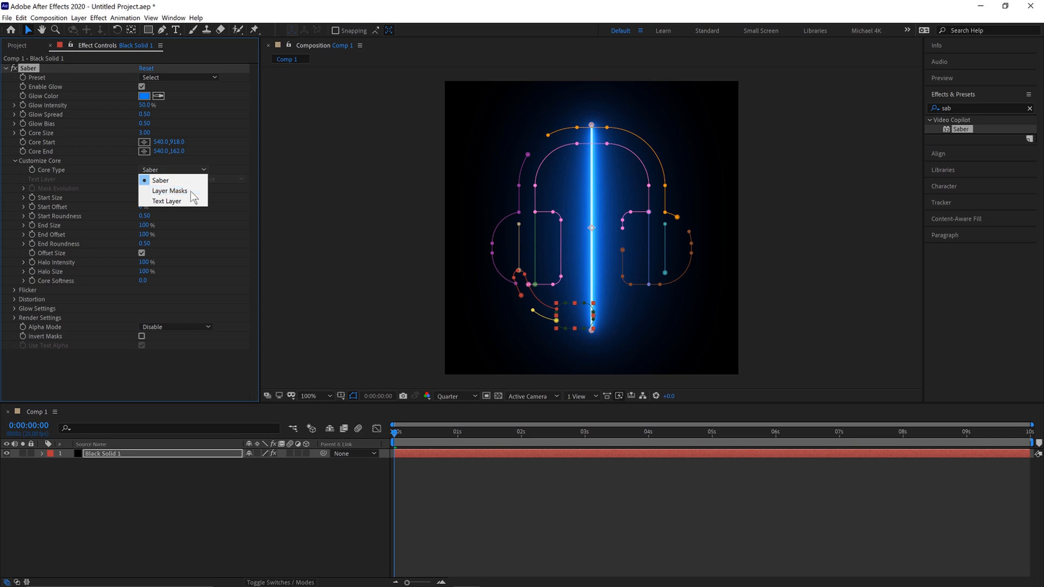
pyautogui.click(171, 192)
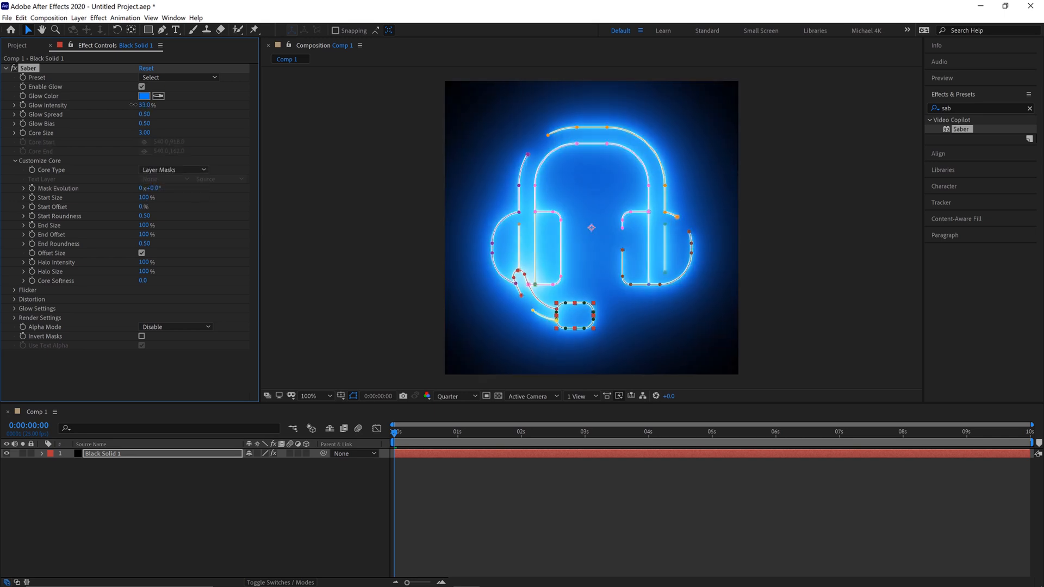
pyautogui.moveTo(147, 104); pyautogui.dragTo(140, 105)
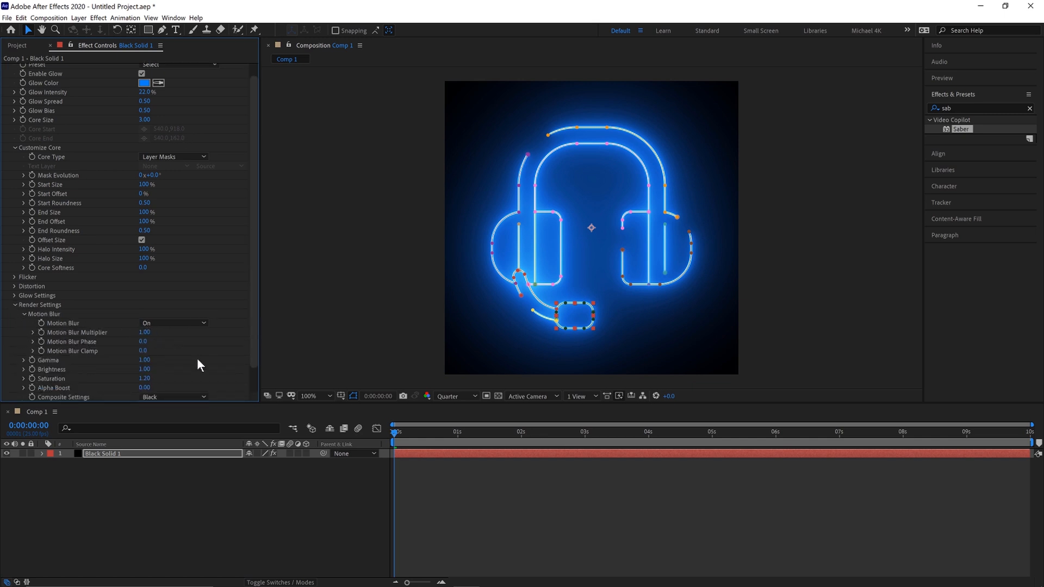
# Step: Set Saber's Composite Settings to Transparent
pyautogui.click(173, 397)
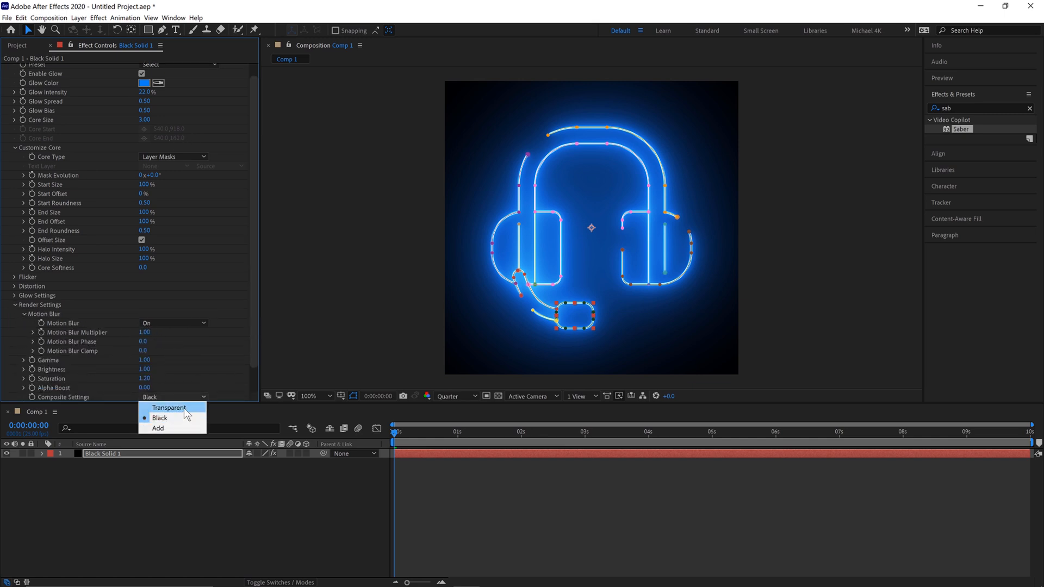
pyautogui.click(169, 408)
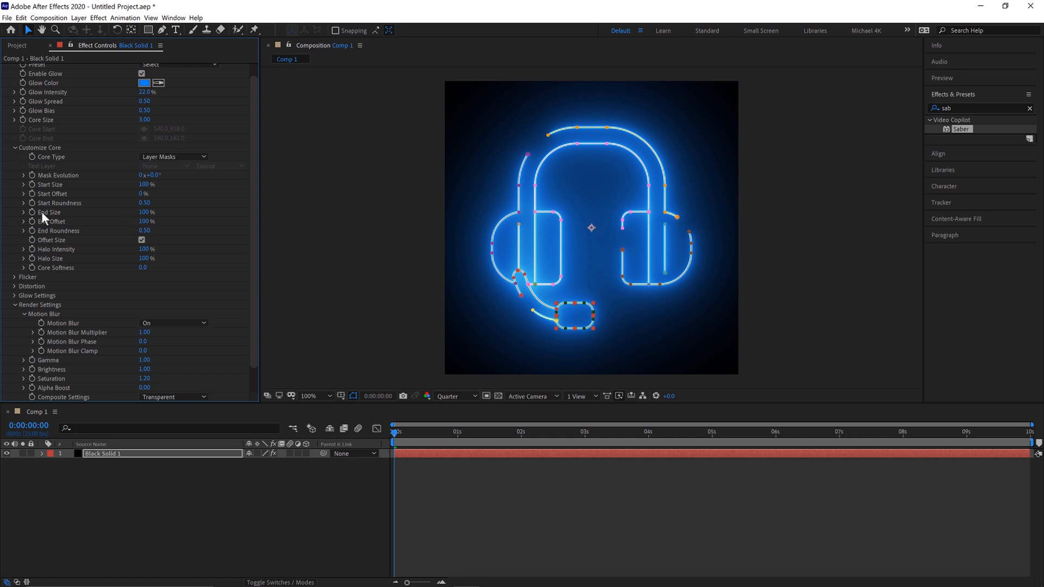
# Step: Keyframe End Offset from 0% at the start to 100% at two seconds for the draw-on
pyautogui.moveTo(145, 220); pyautogui.dragTo(91, 221)
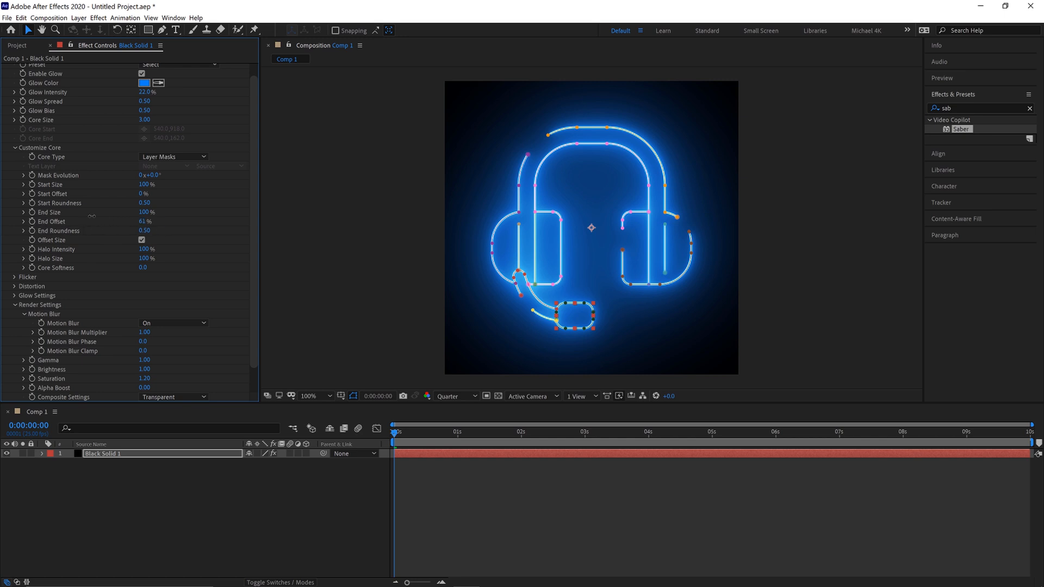
pyautogui.click(144, 221)
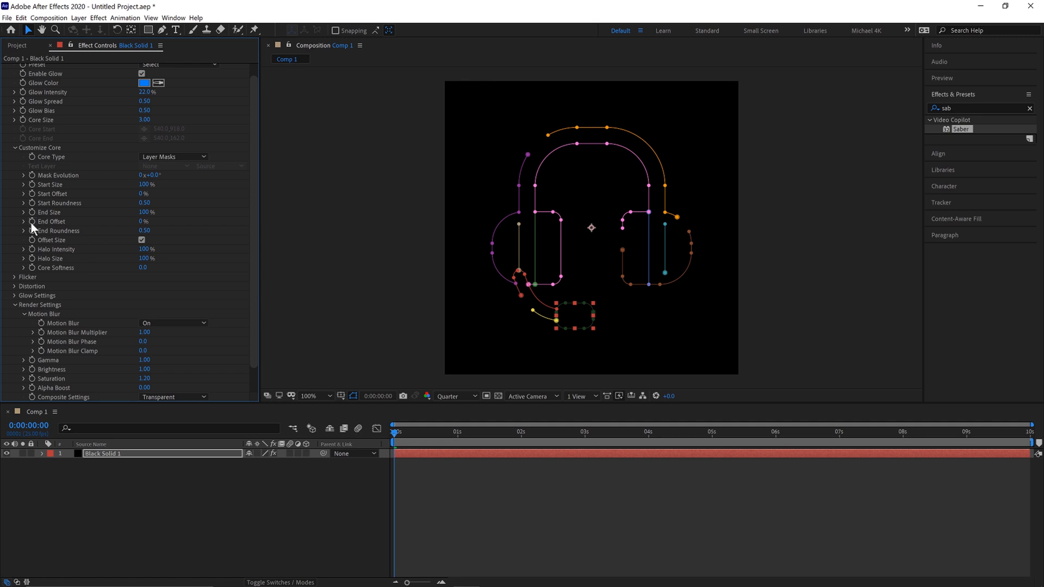
pyautogui.moveTo(283, 413)
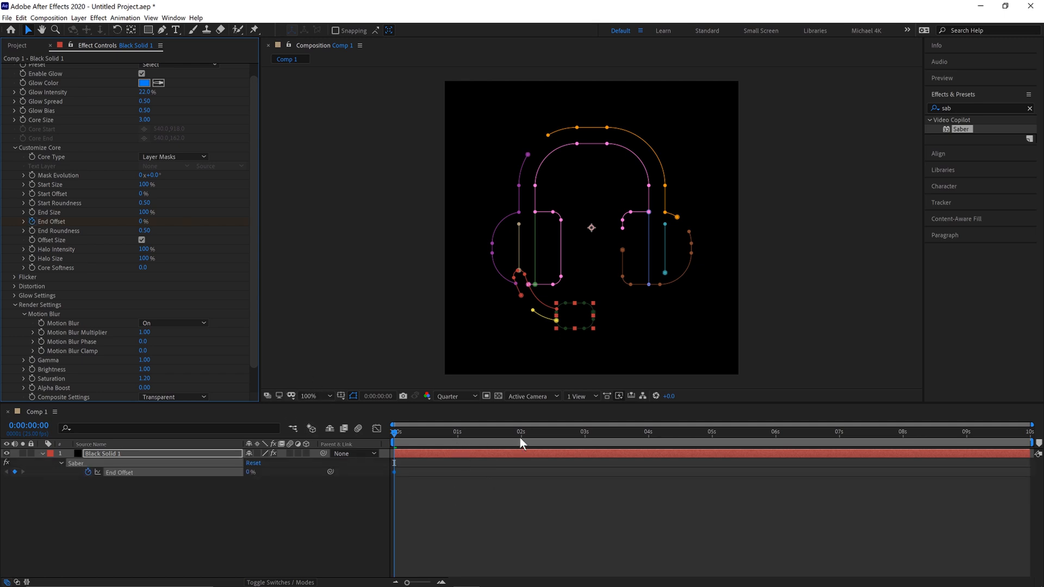
pyautogui.click(521, 432)
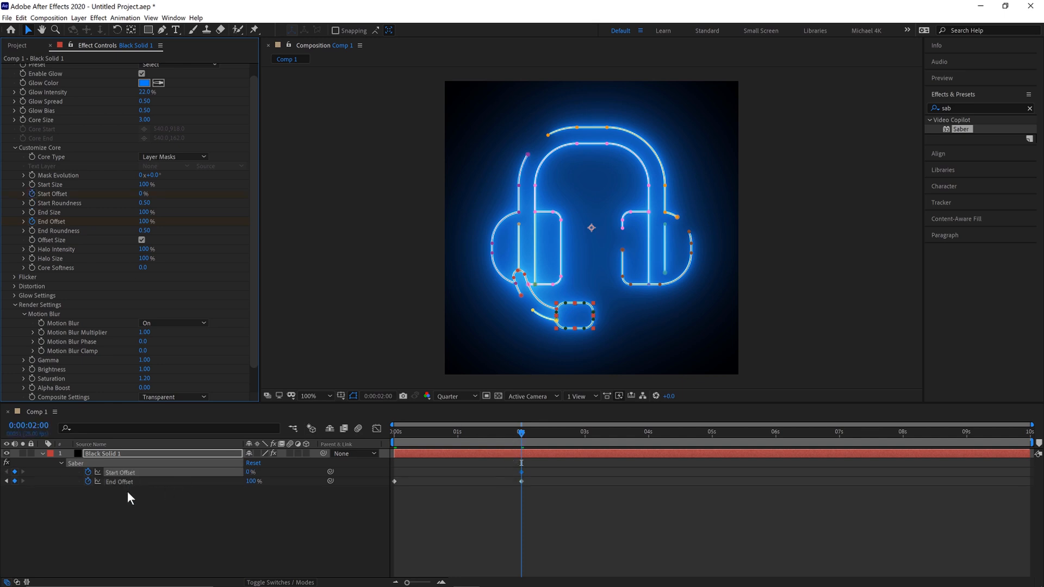
pyautogui.moveTo(649, 440)
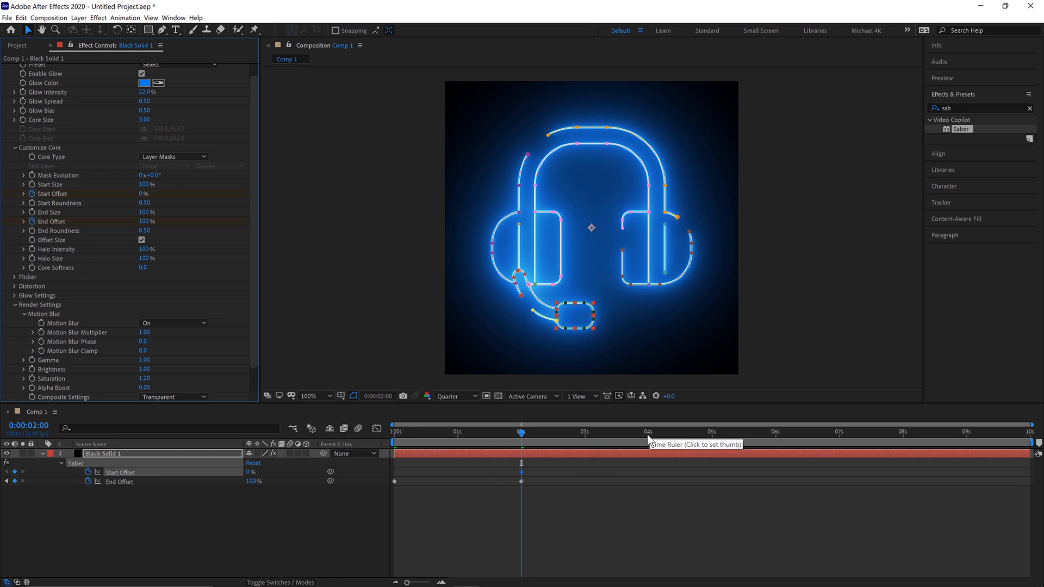
# Step: Keyframe Start Offset to 100% at four seconds for the draw-off and scrub to preview
pyautogui.click(648, 431)
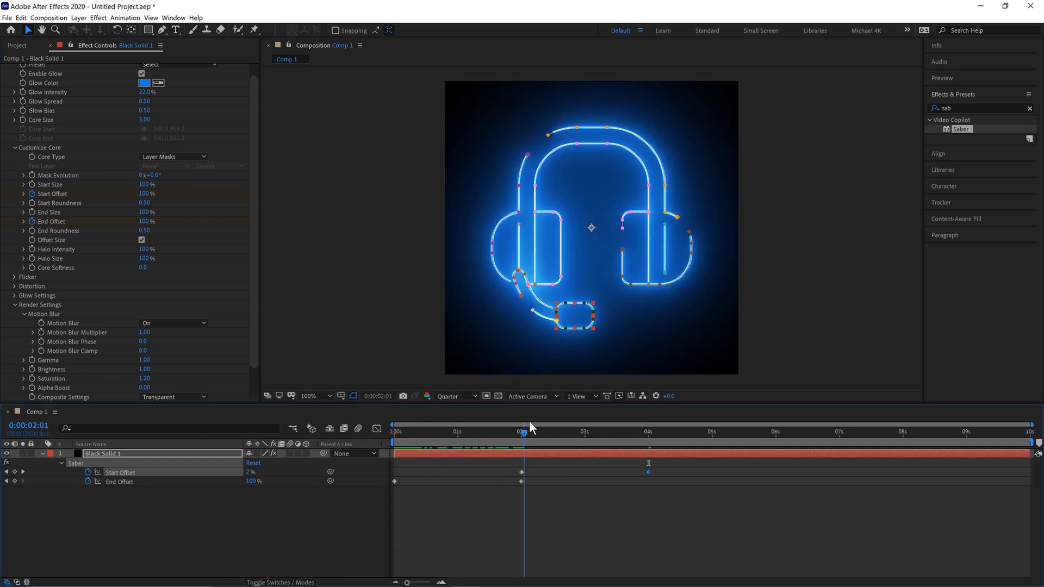
pyautogui.click(612, 432)
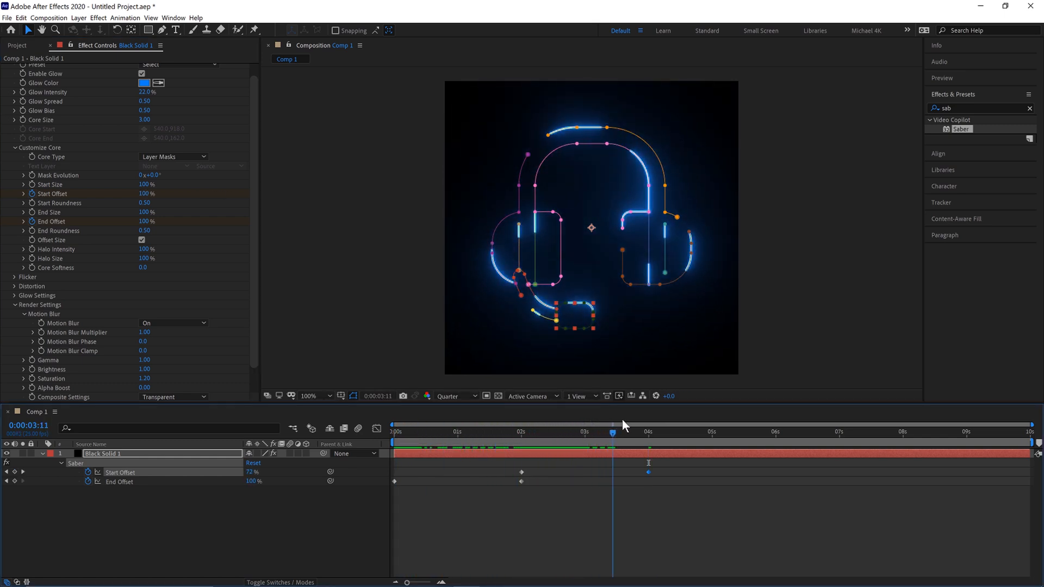
pyautogui.click(414, 432)
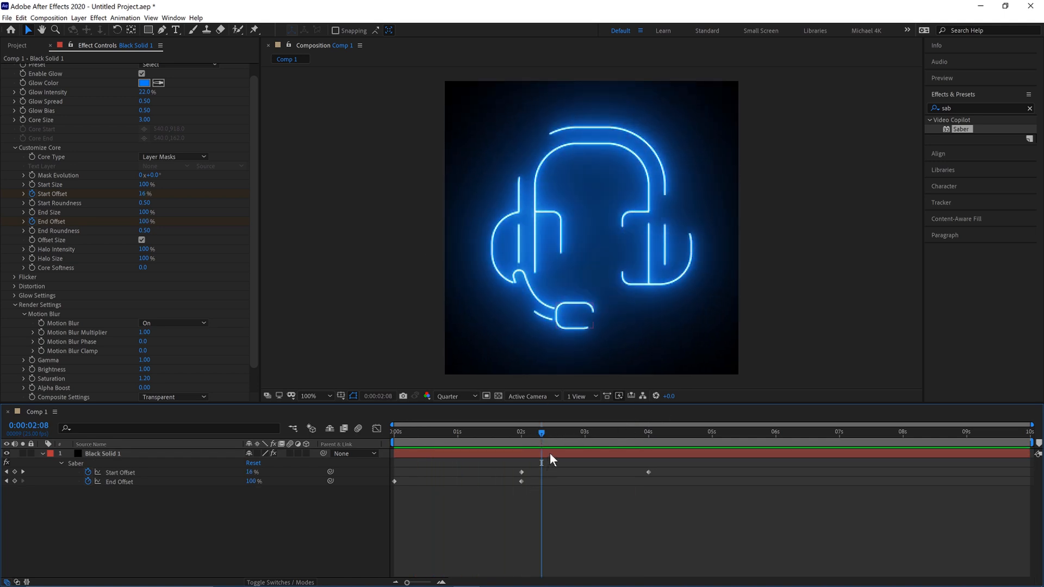
# Step: Select the Black Solid 1 neon layer to duplicate it starting at two seconds
pyautogui.click(103, 454)
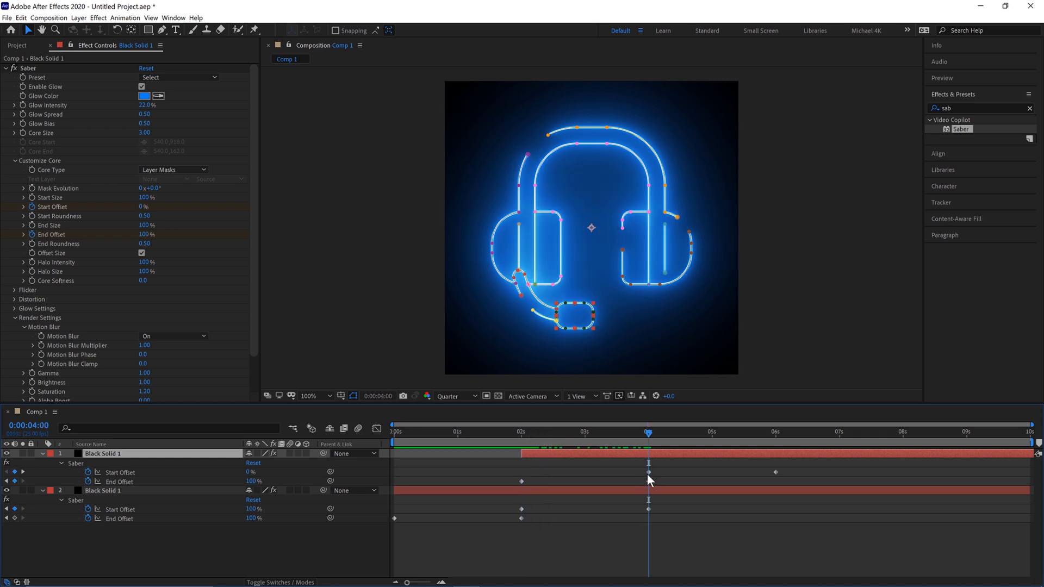
pyautogui.moveTo(192, 82)
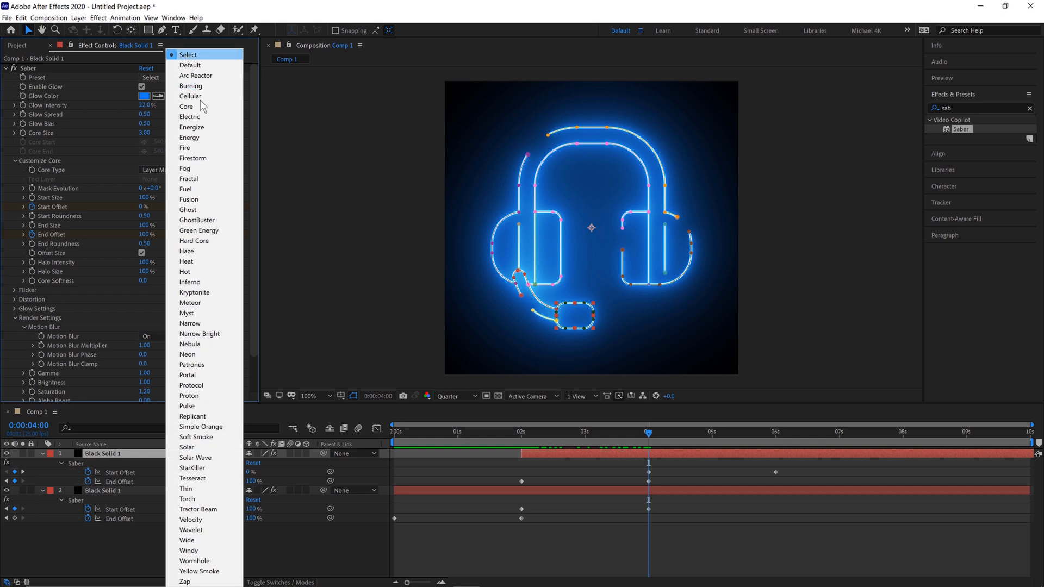
# Step: Apply Saber's Arc Reactor preset to the duplicated neon layer
pyautogui.click(185, 147)
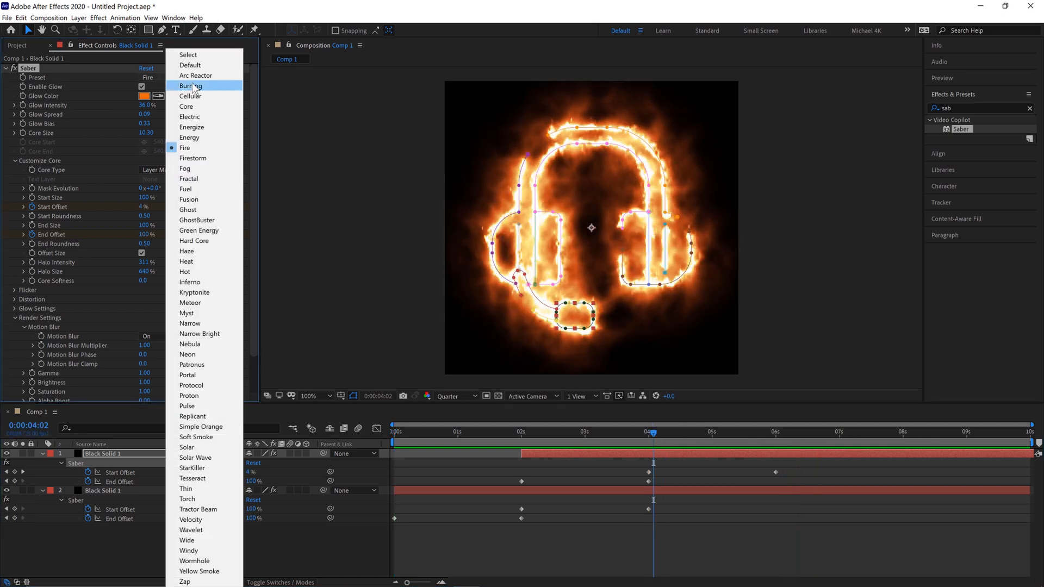
pyautogui.moveTo(196, 75)
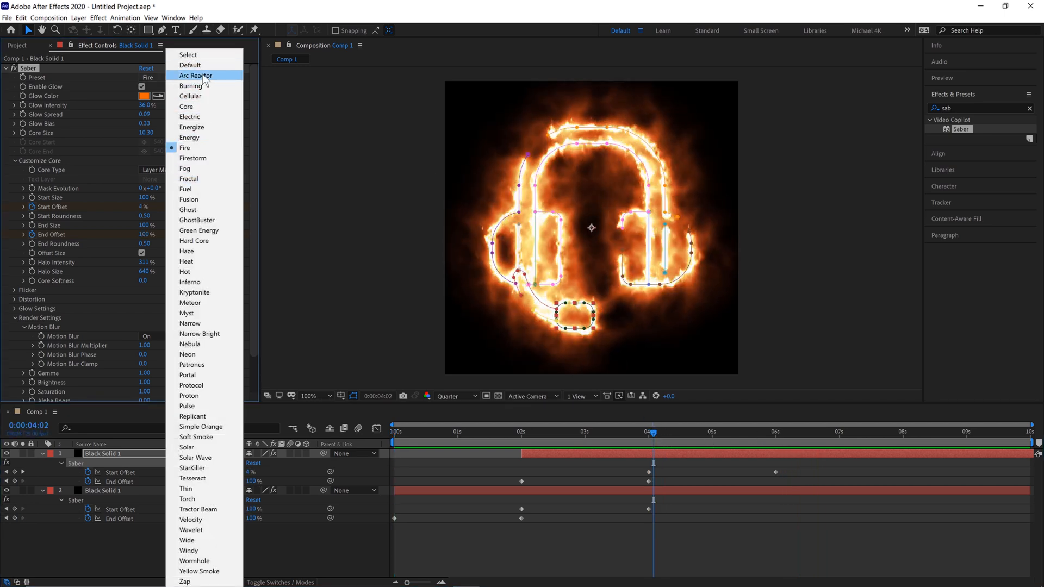
pyautogui.click(196, 75)
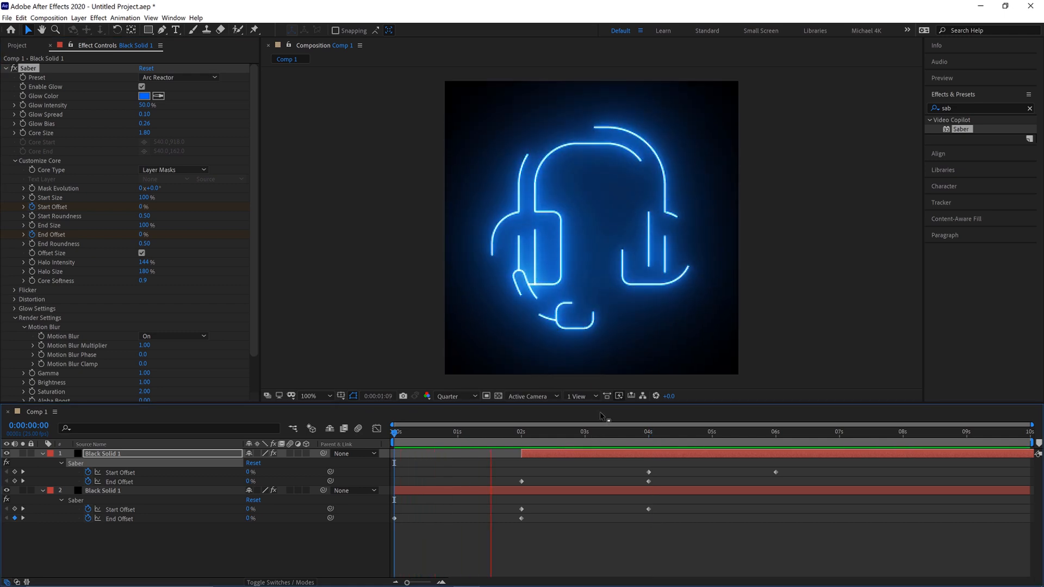